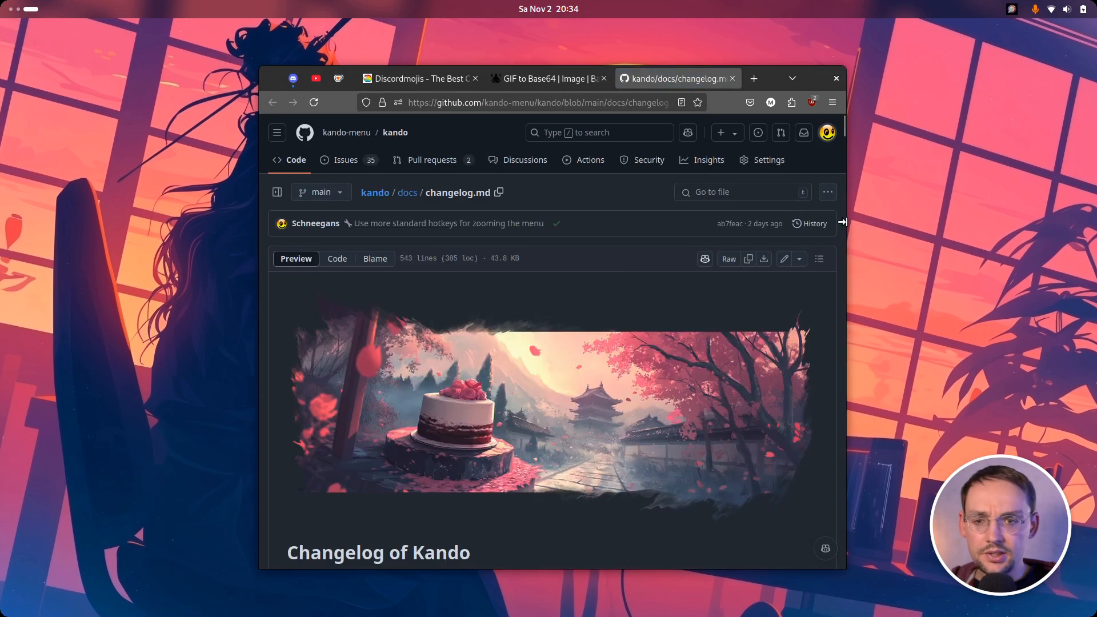
Step: Skim the changelog down to the Changed section and back to the unreleased Added list
scroll(down, 3)
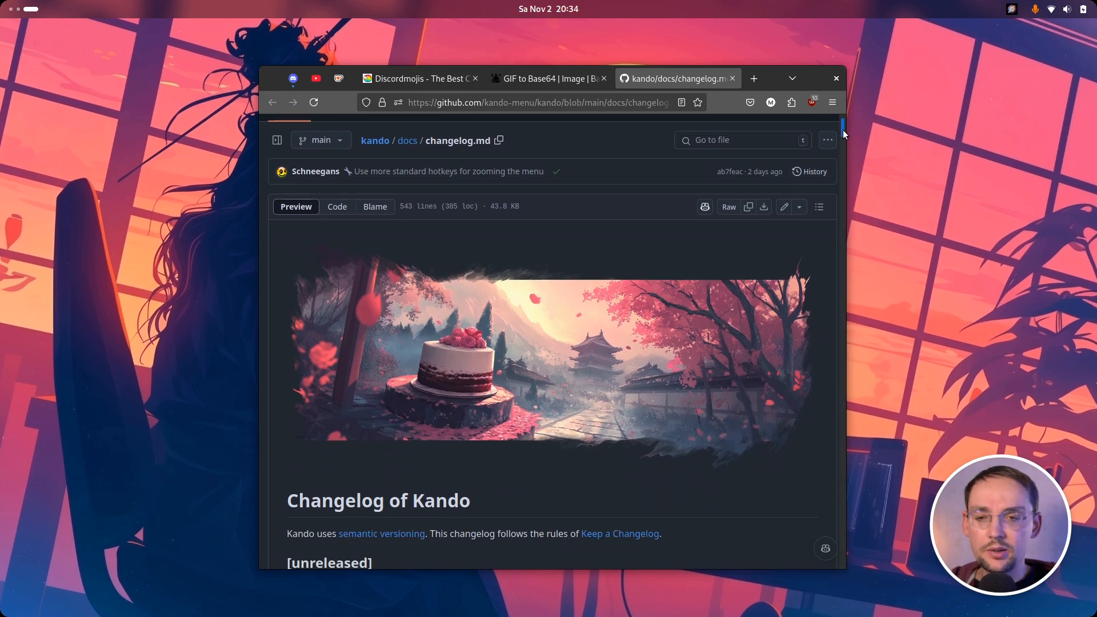
scroll(down, 3)
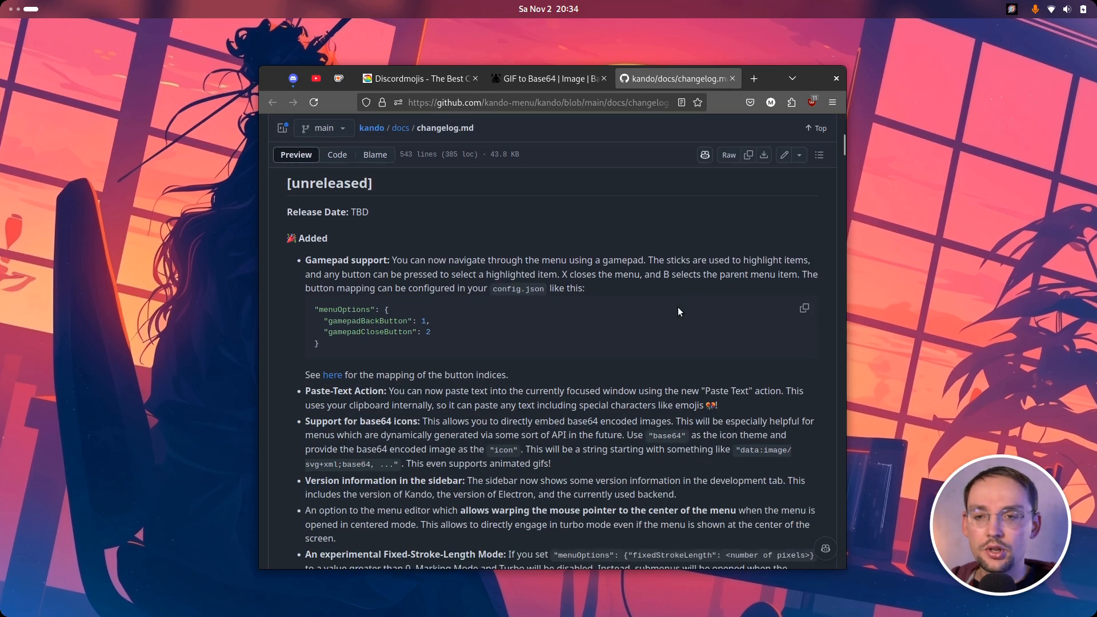
scroll(down, 3)
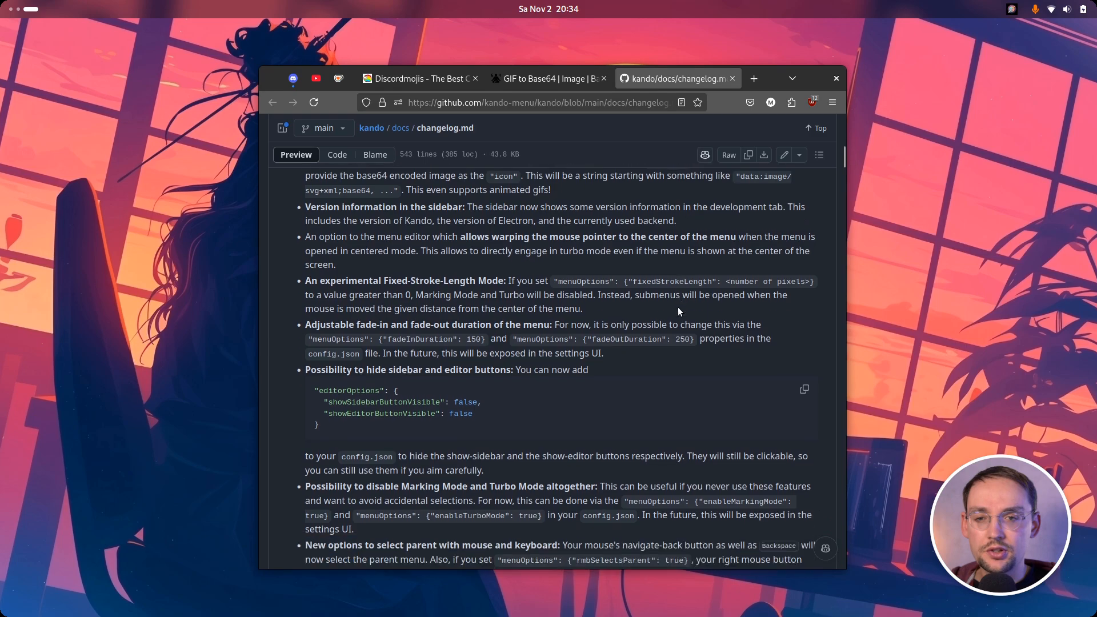
scroll(down, 3)
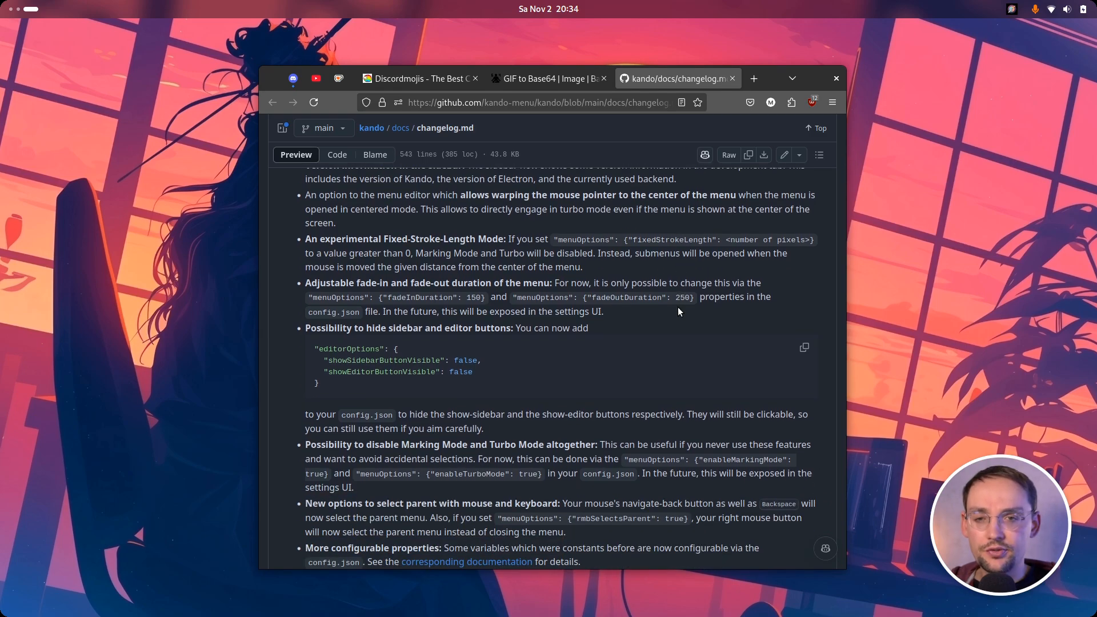
scroll(down, 3)
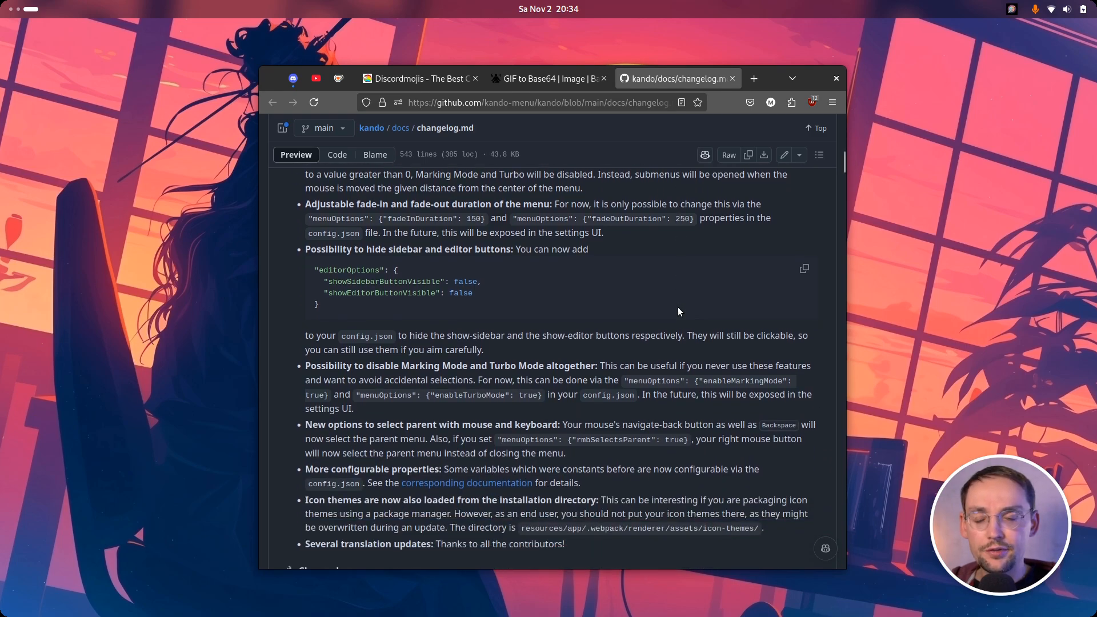
scroll(down, 3)
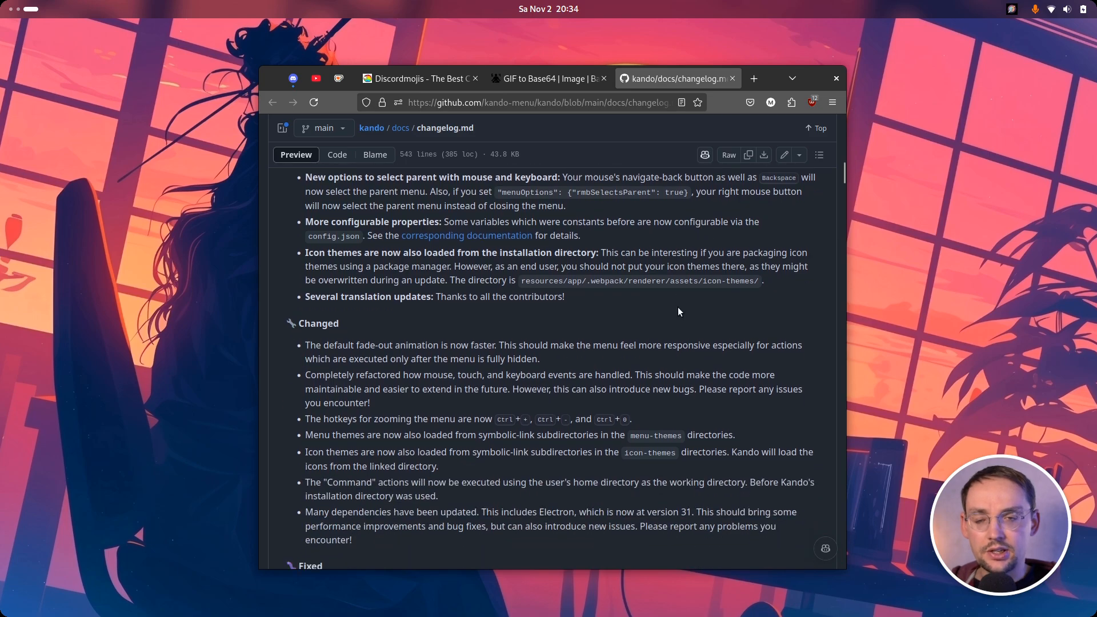
scroll(up, 3)
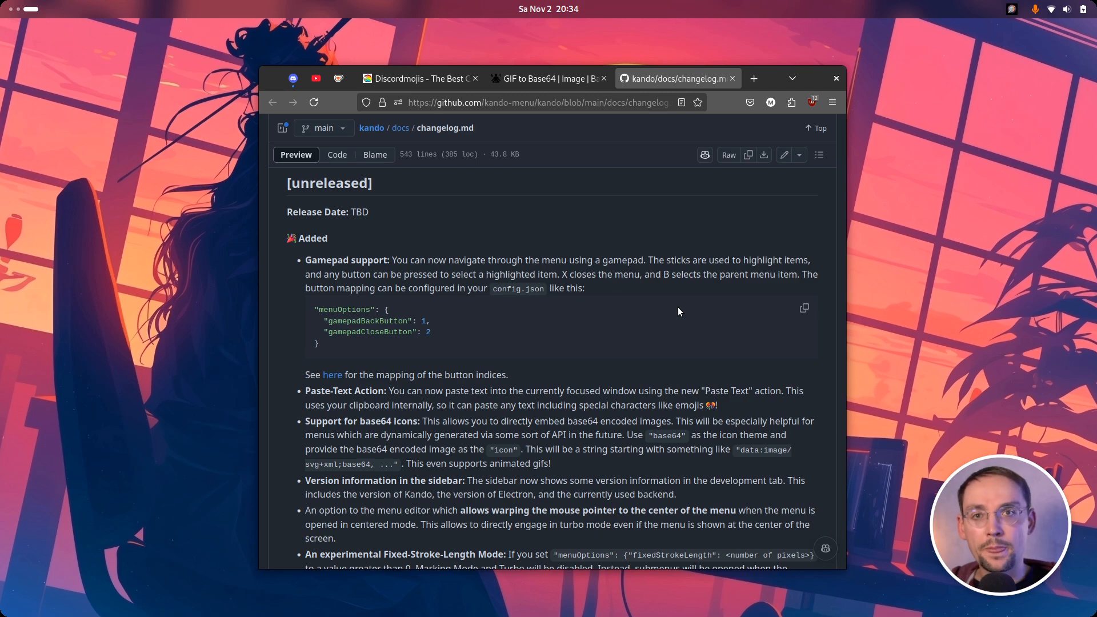
mouse_move(504, 293)
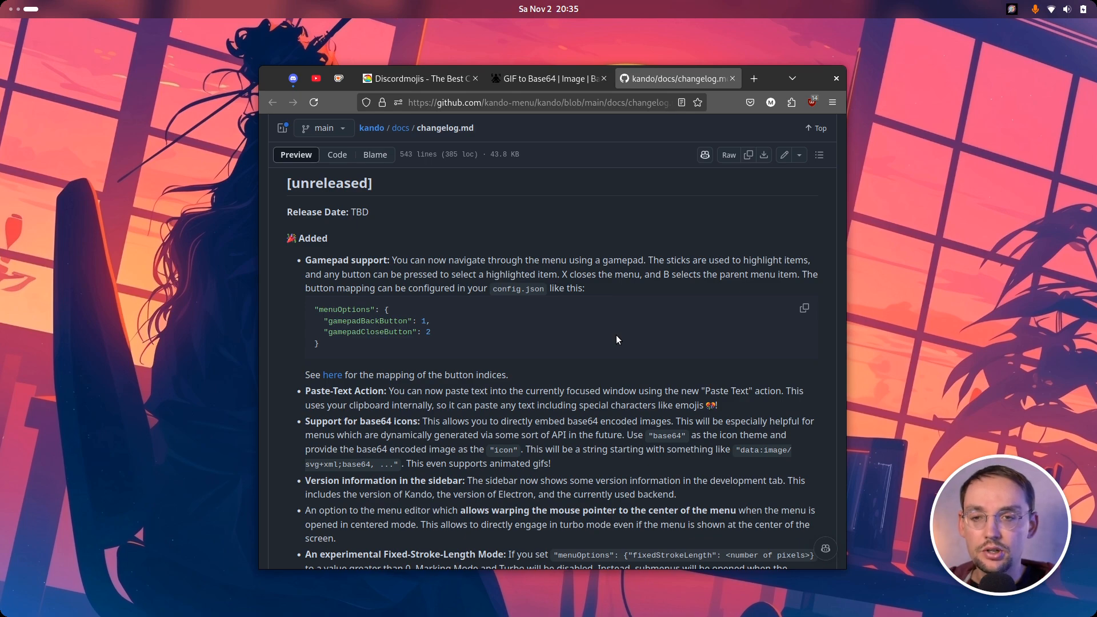
mouse_move(524, 307)
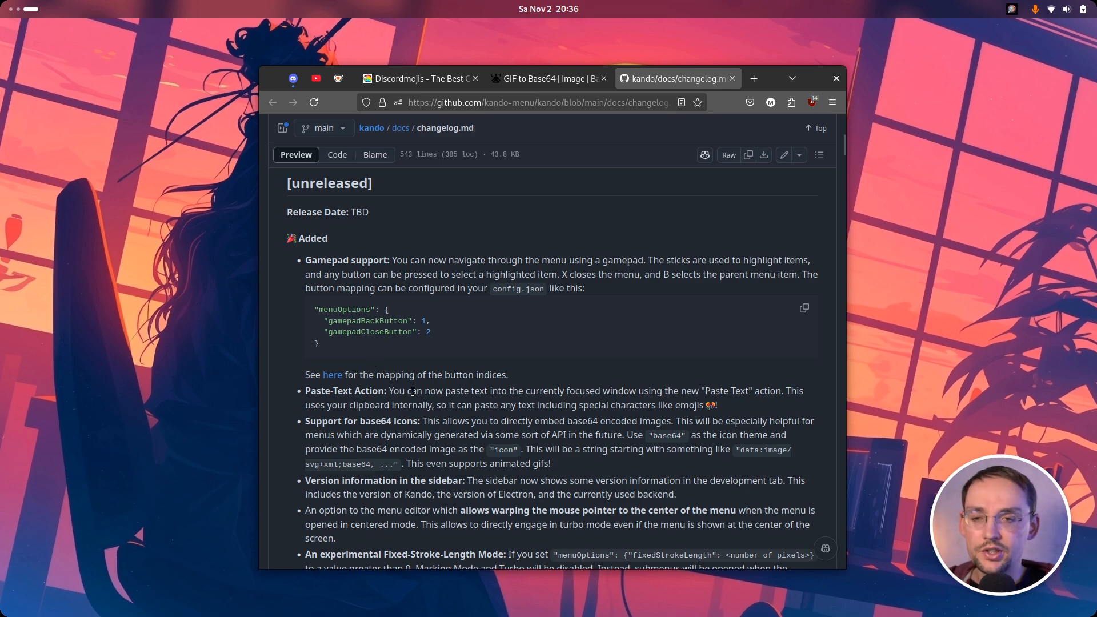
mouse_move(308, 389)
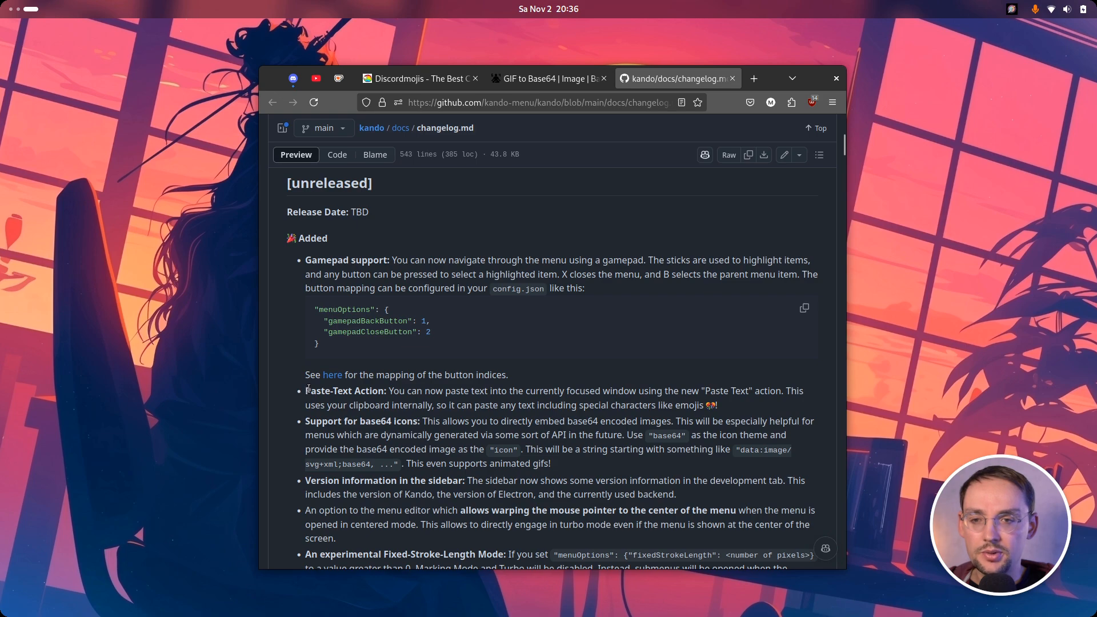
Step: Select the Paste-Text Action bullet in the unreleased Added section
drag(306, 391, 718, 405)
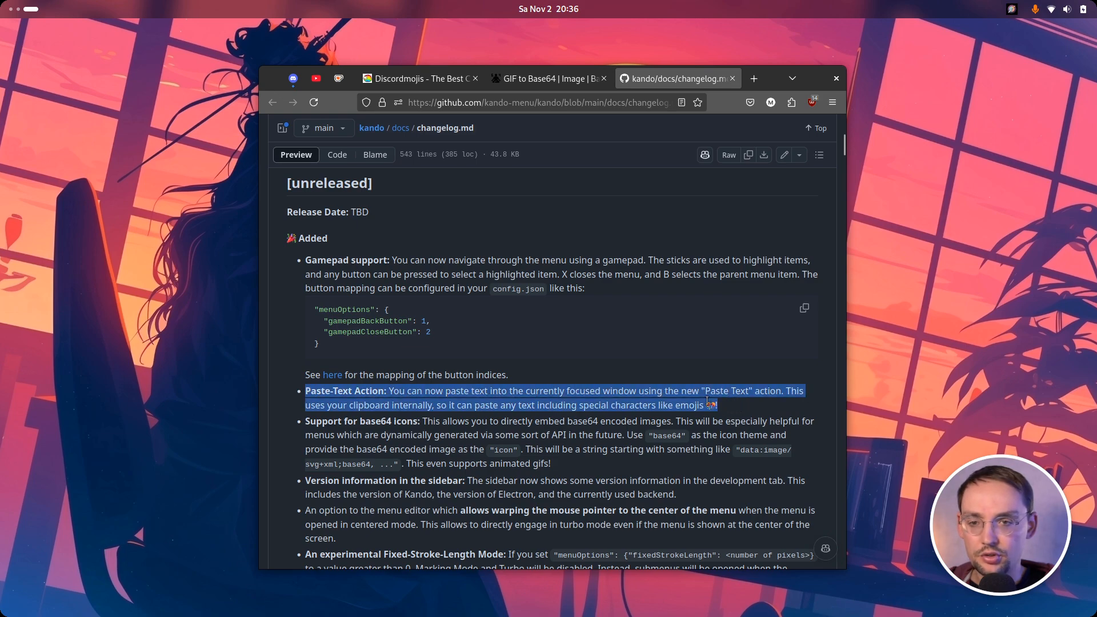
mouse_move(512, 383)
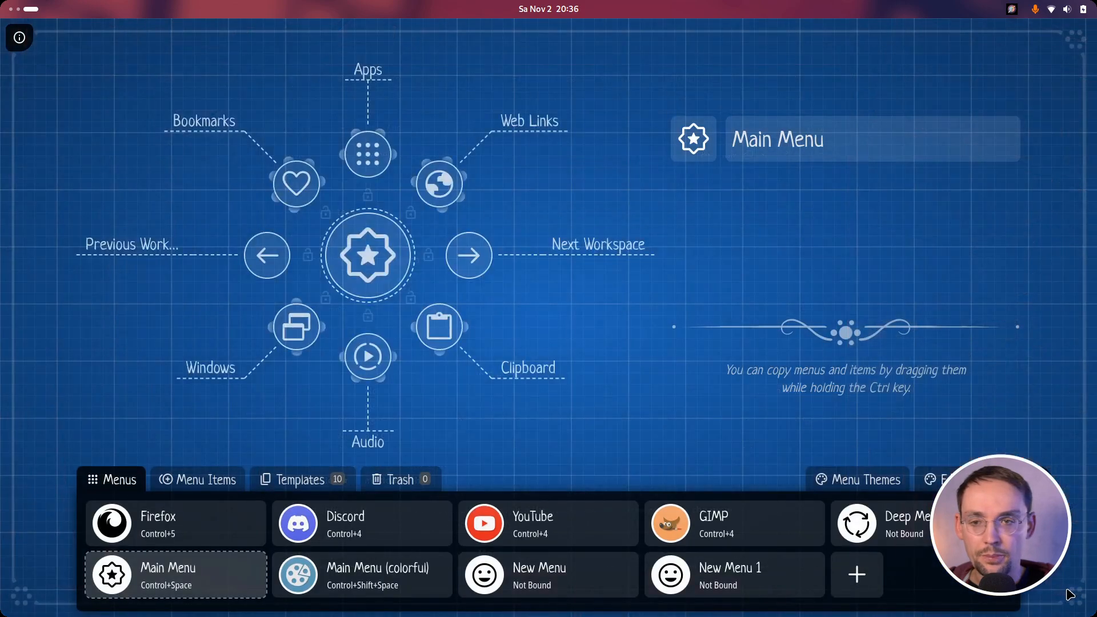
Step: Close the Kando menu editor to reveal config.json in Visual Studio Code
click(196, 479)
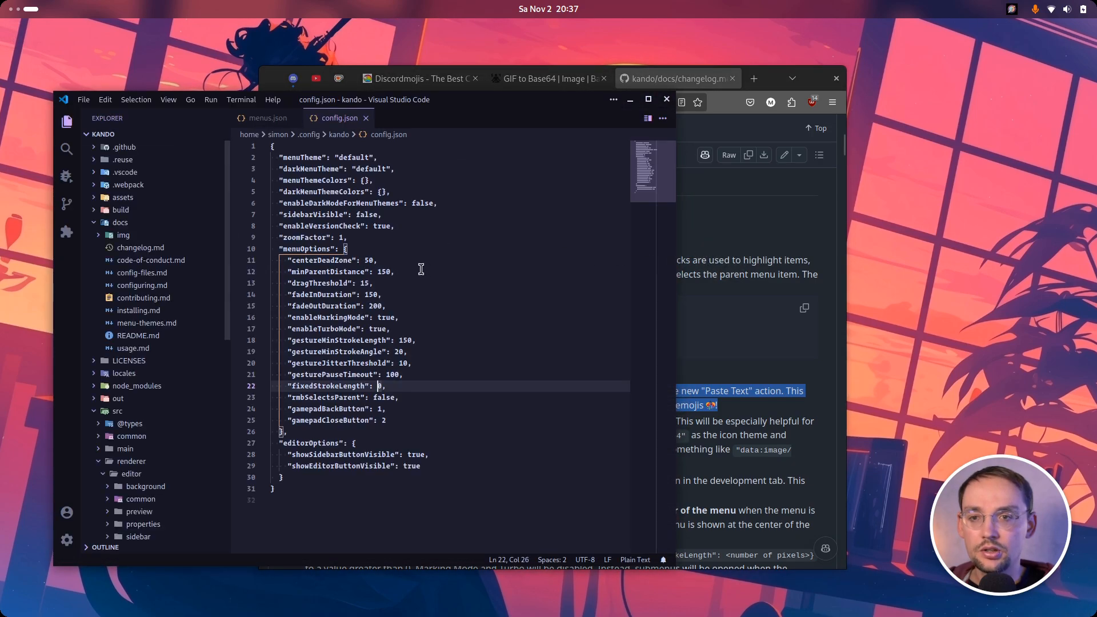
Step: Switch from config.json back to the Firefox window with changelog.md
click(413, 272)
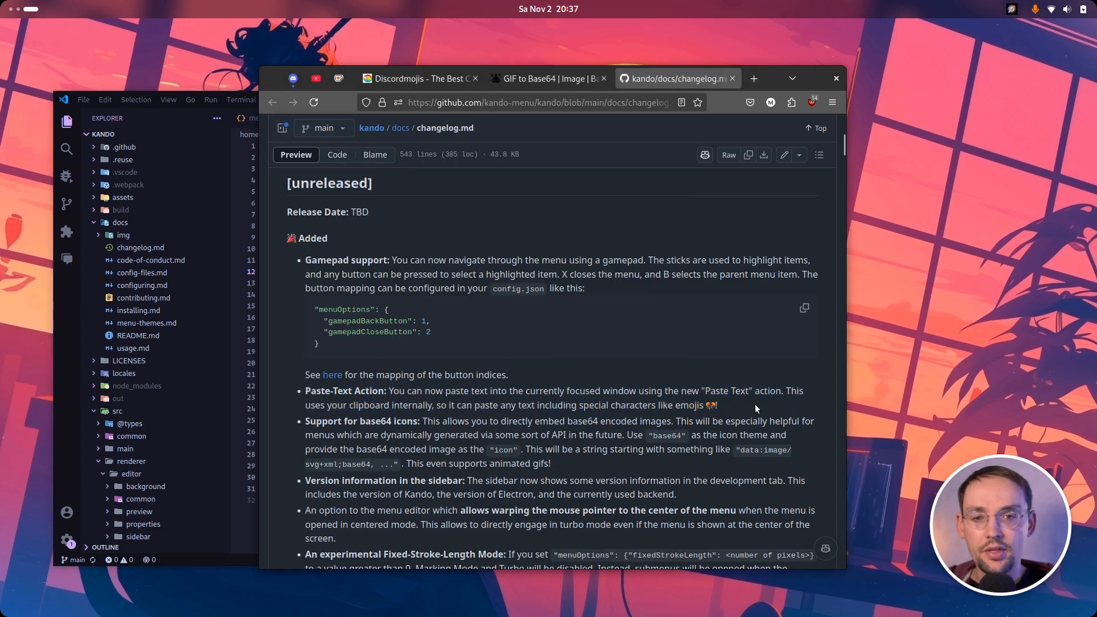
Step: Scroll the Added list to the fade duration and sidebar/editor button entries
scroll(down, 3)
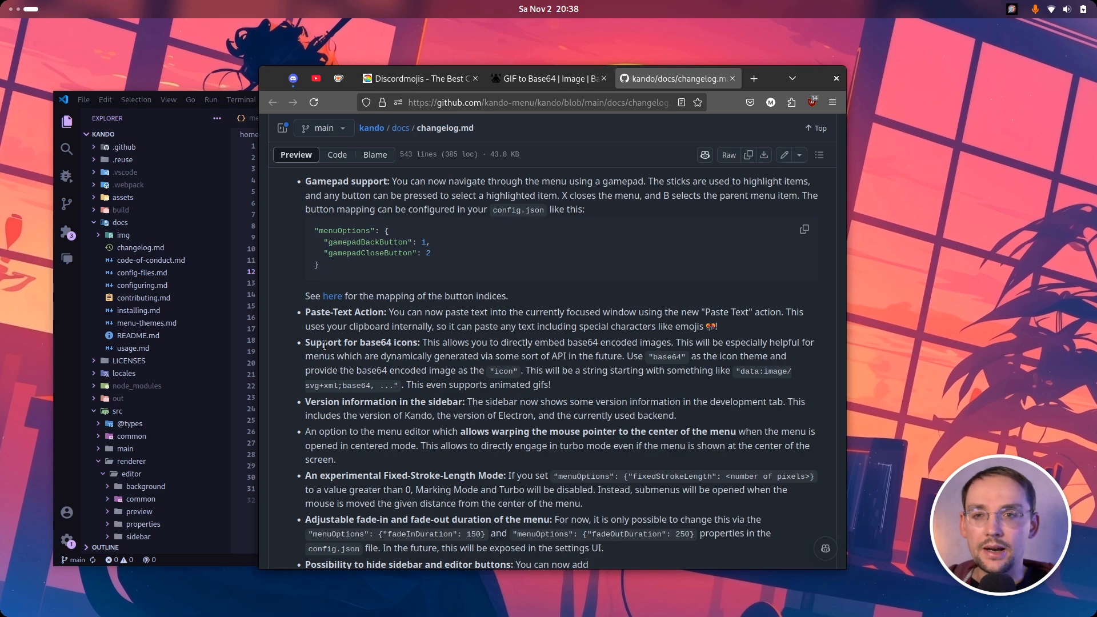
Step: Copy the link of the animated party_blob emoji on Discordmojis
click(418, 77)
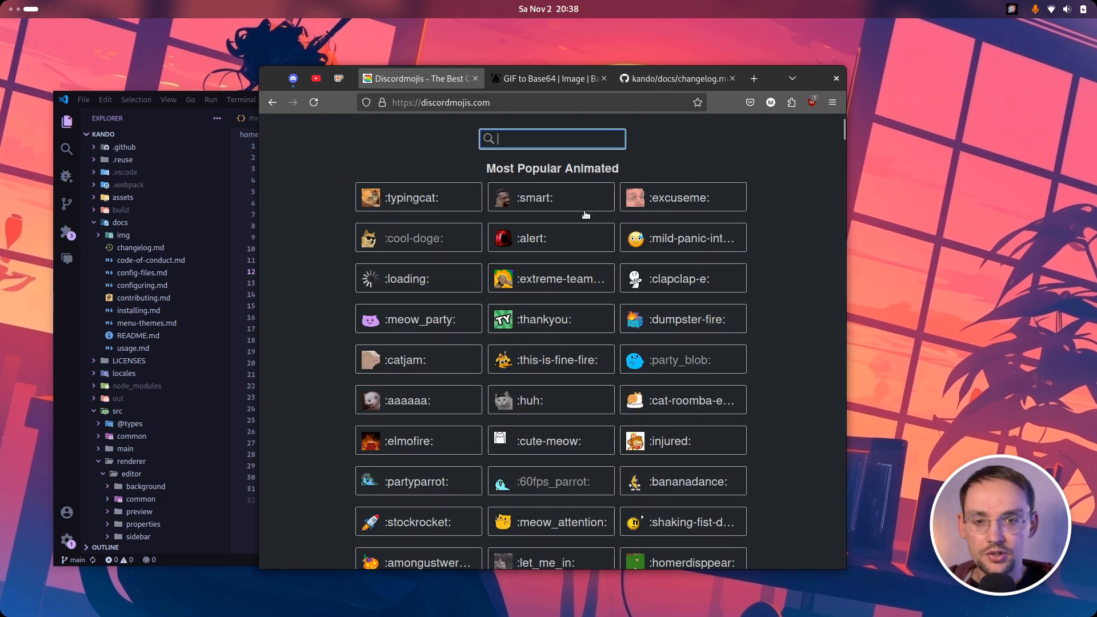
right_click(636, 359)
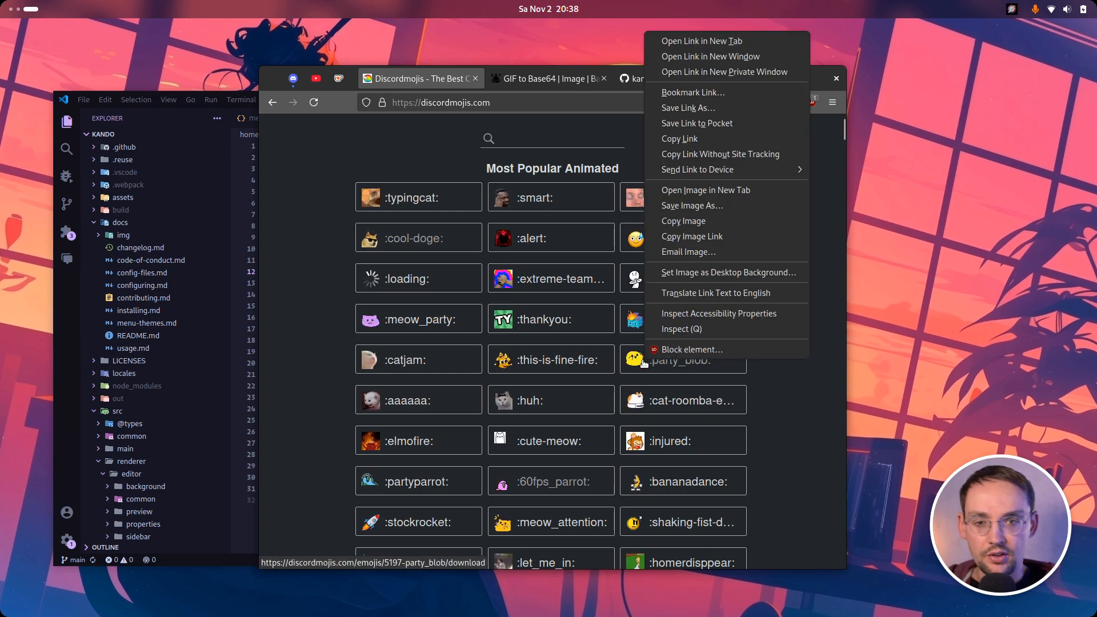
mouse_move(698, 123)
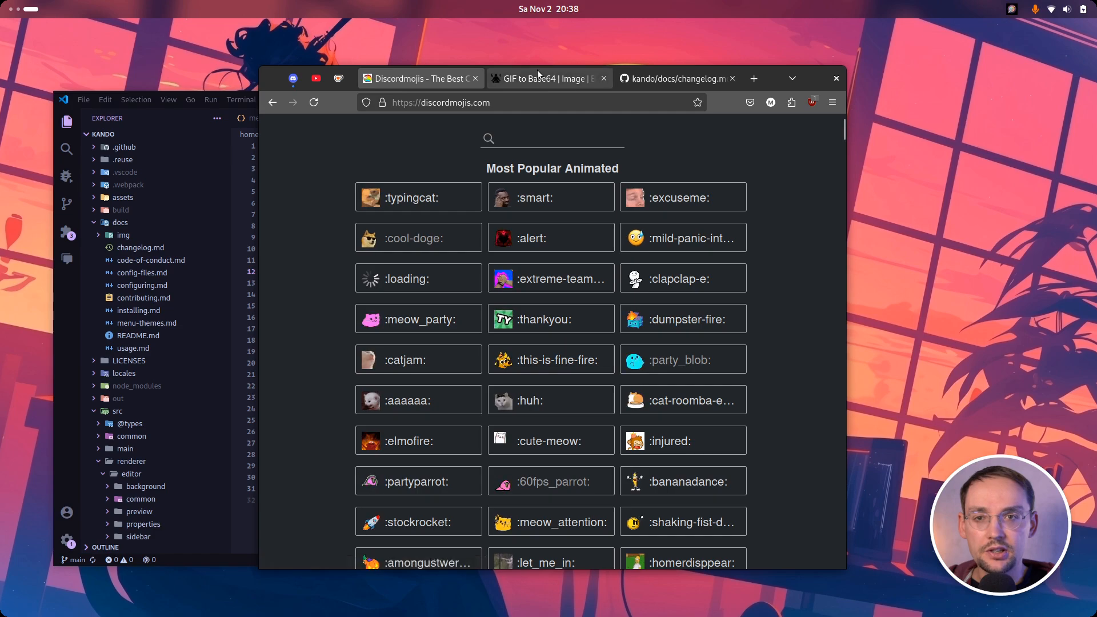
Step: Encode the party_blob GIF URL on base64.guru as a Data URI
click(544, 78)
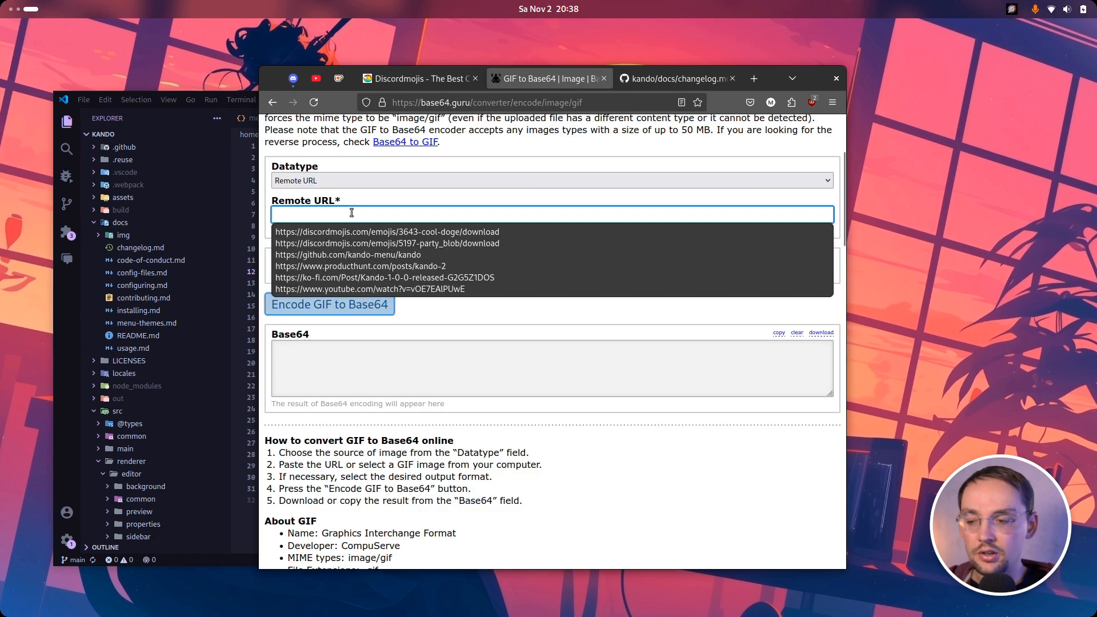
click(386, 242)
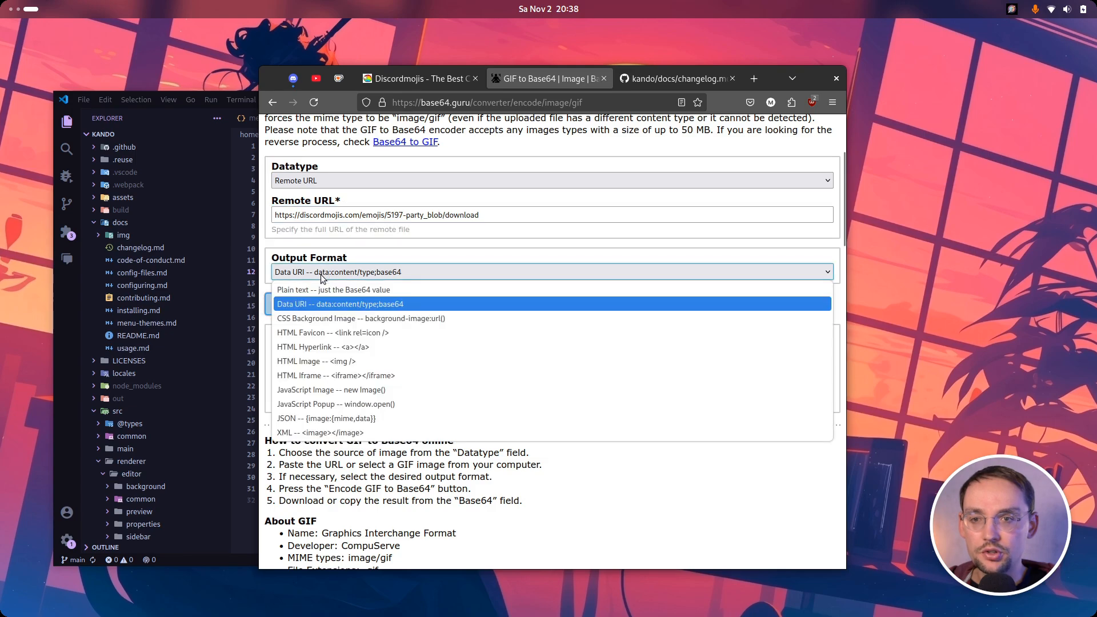
click(340, 304)
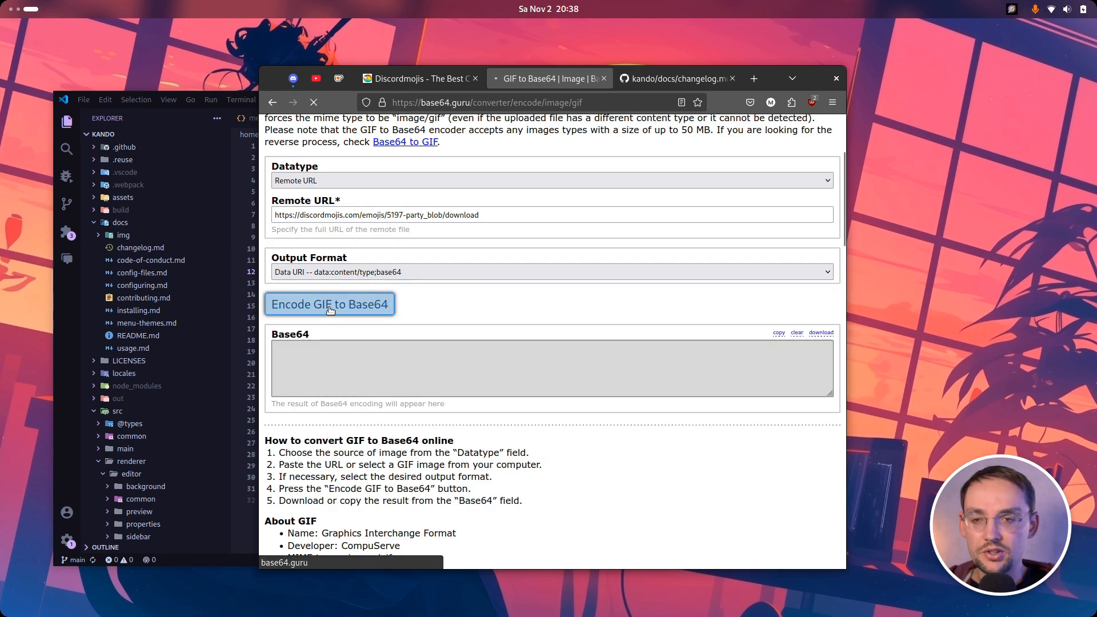
click(330, 304)
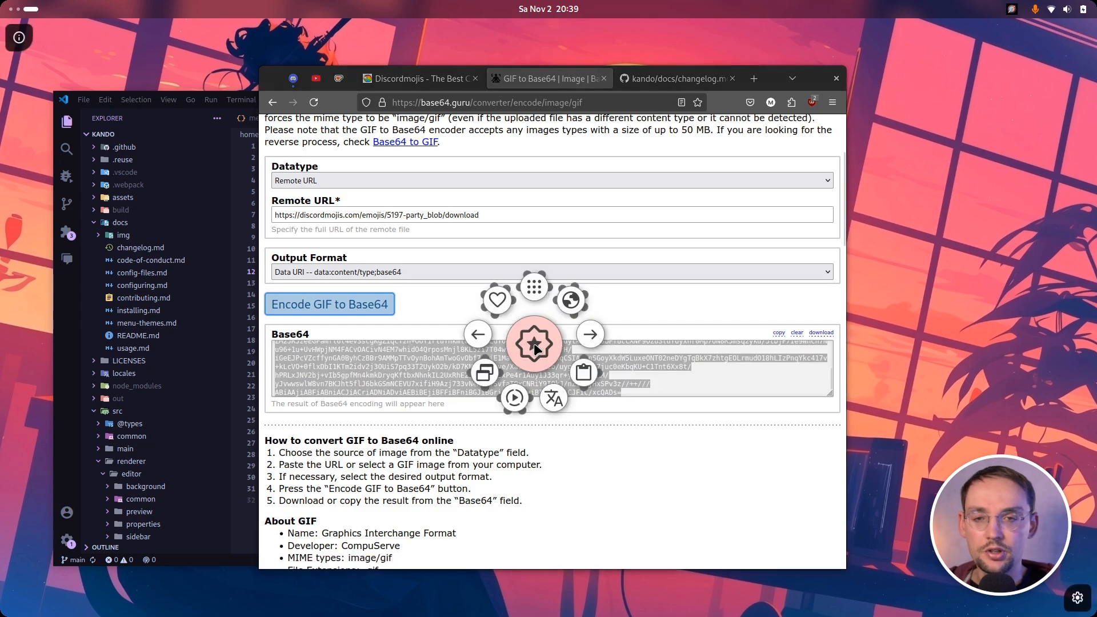
click(535, 343)
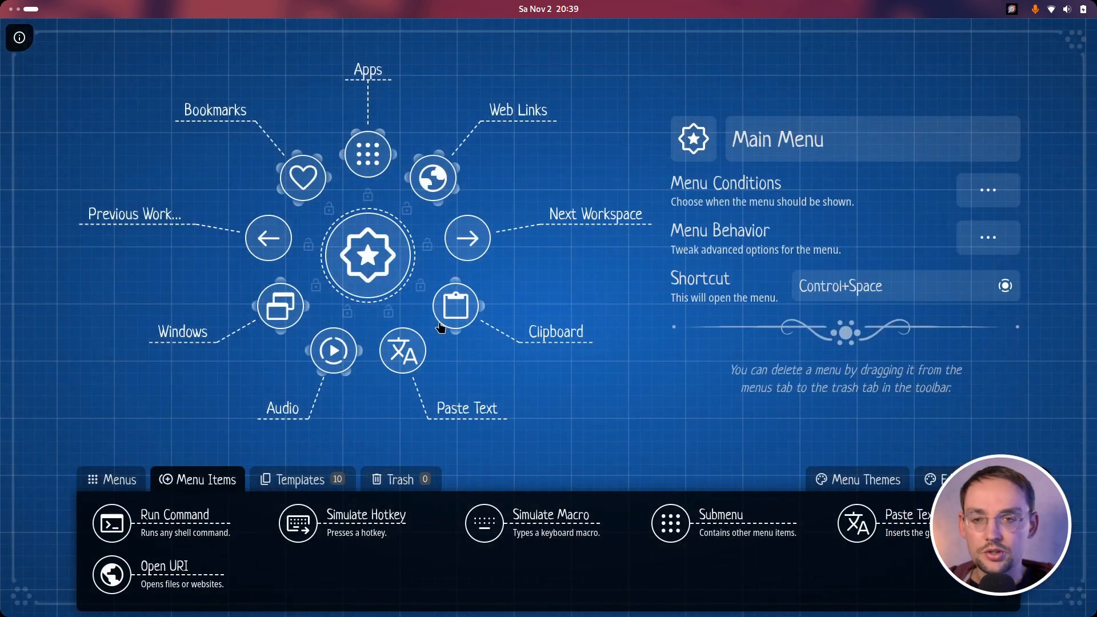
Step: Point the Paste Text item's icon at the Base64 theme and replace its icon text
click(402, 351)
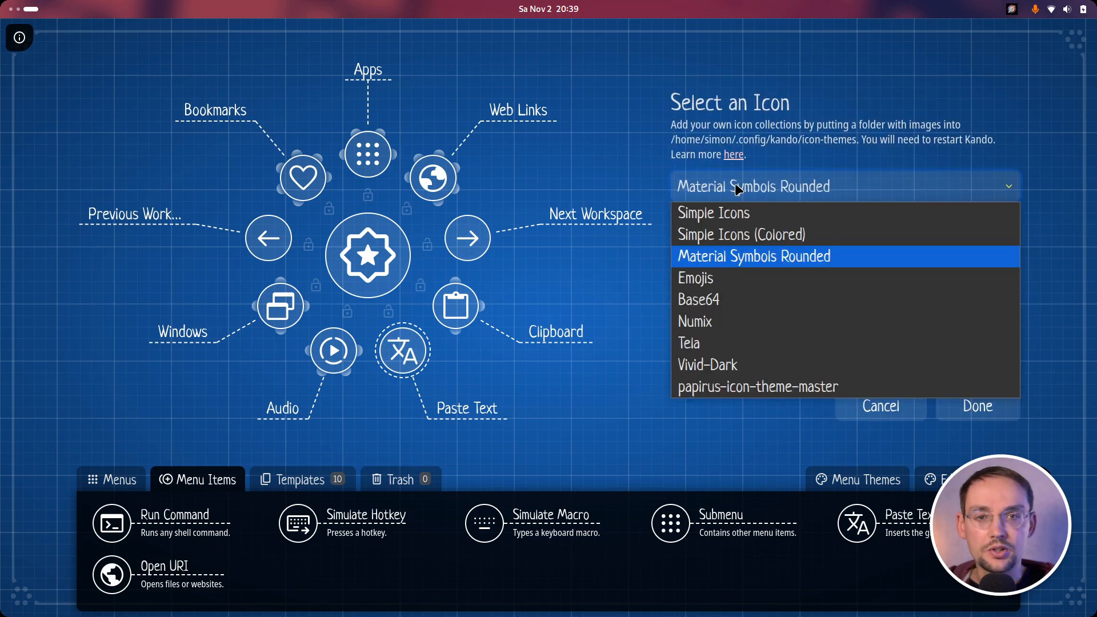
click(699, 299)
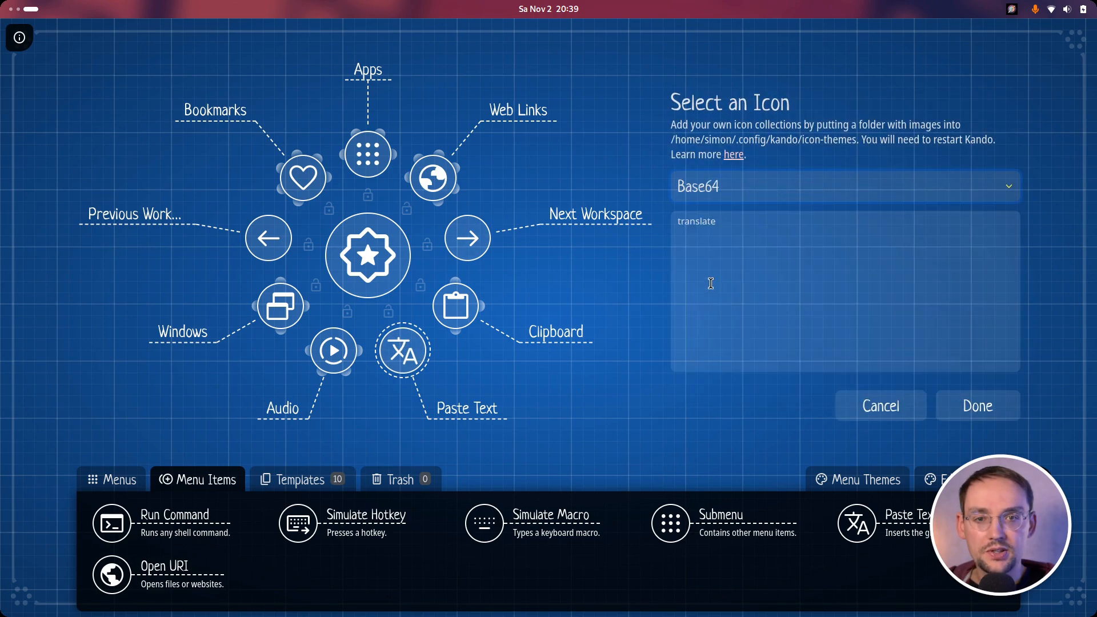
double_click(697, 222)
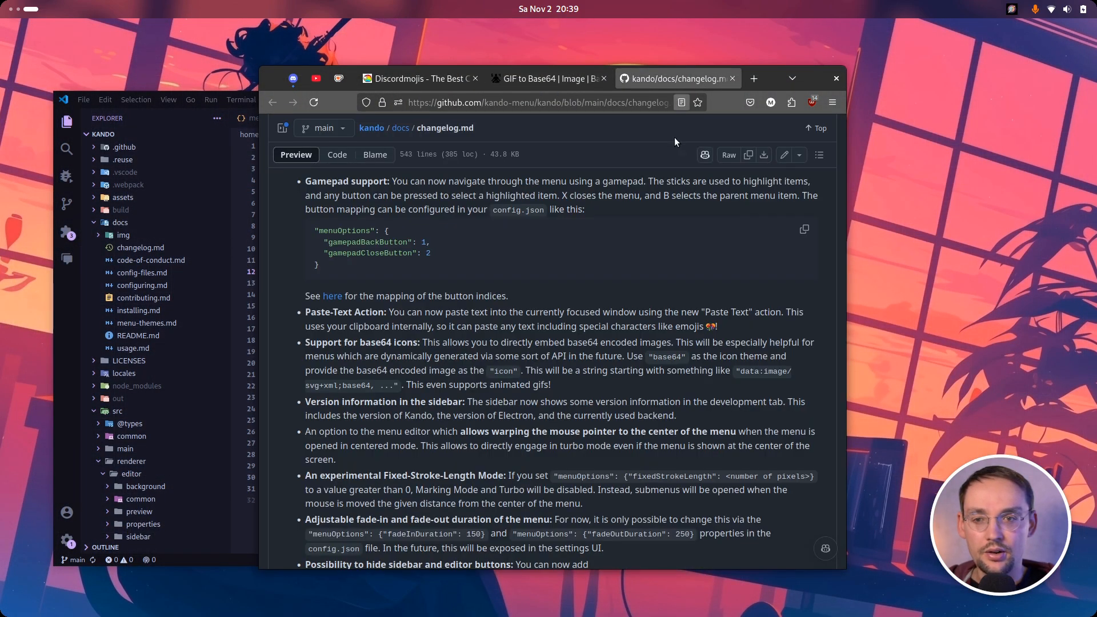
Step: Expand the sidebar's Development section listing Kando 1.5.0 and Electron 31.7.3
scroll(down, 3)
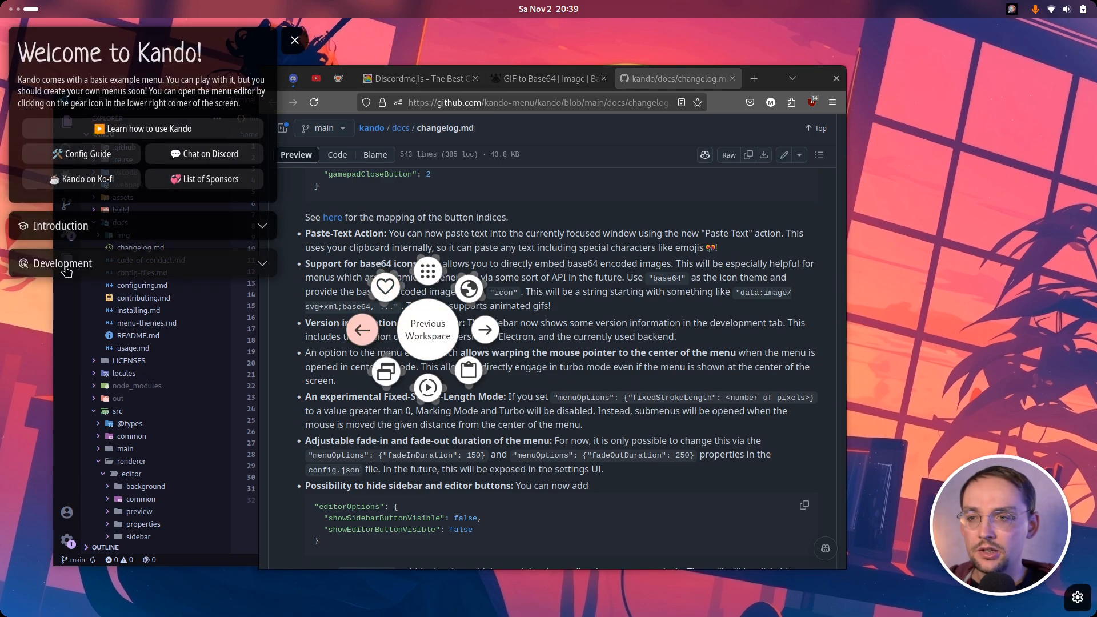
click(63, 263)
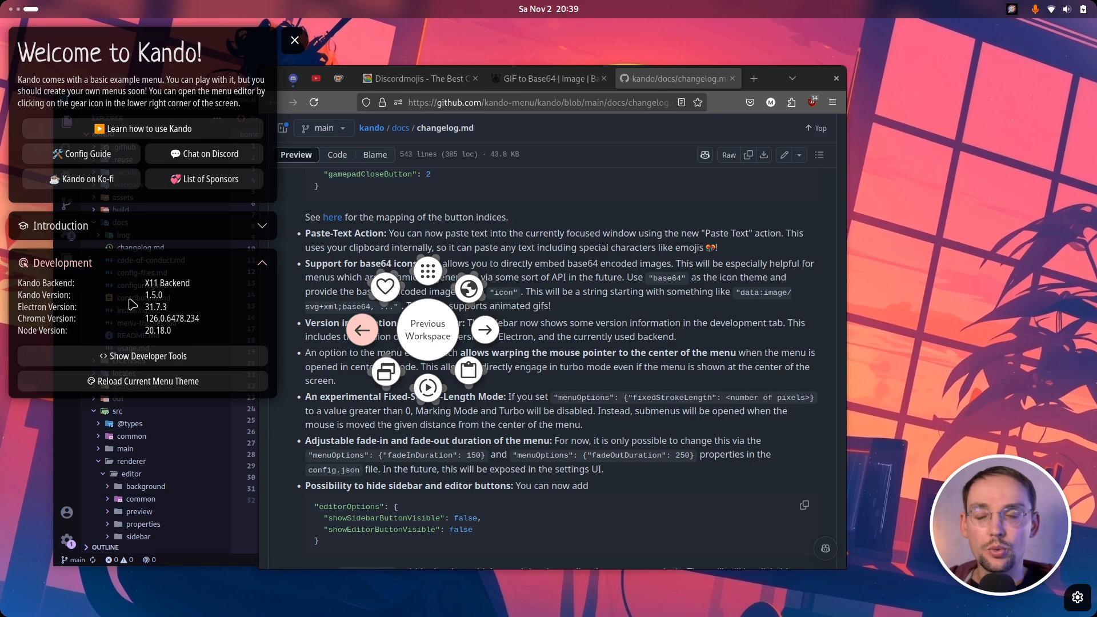
mouse_move(85, 306)
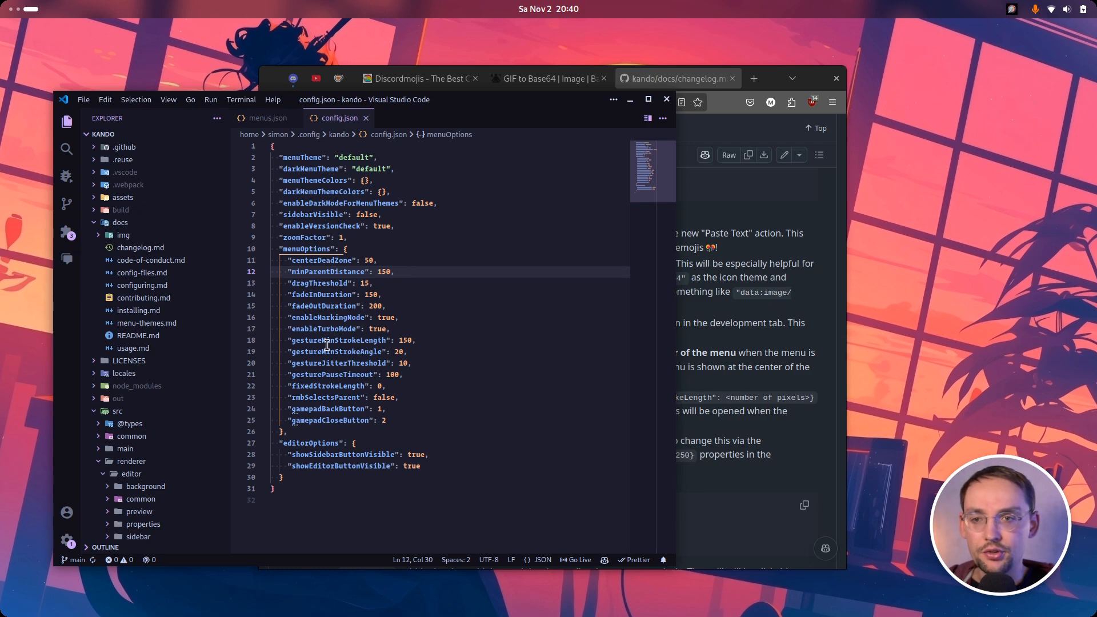
mouse_move(312, 300)
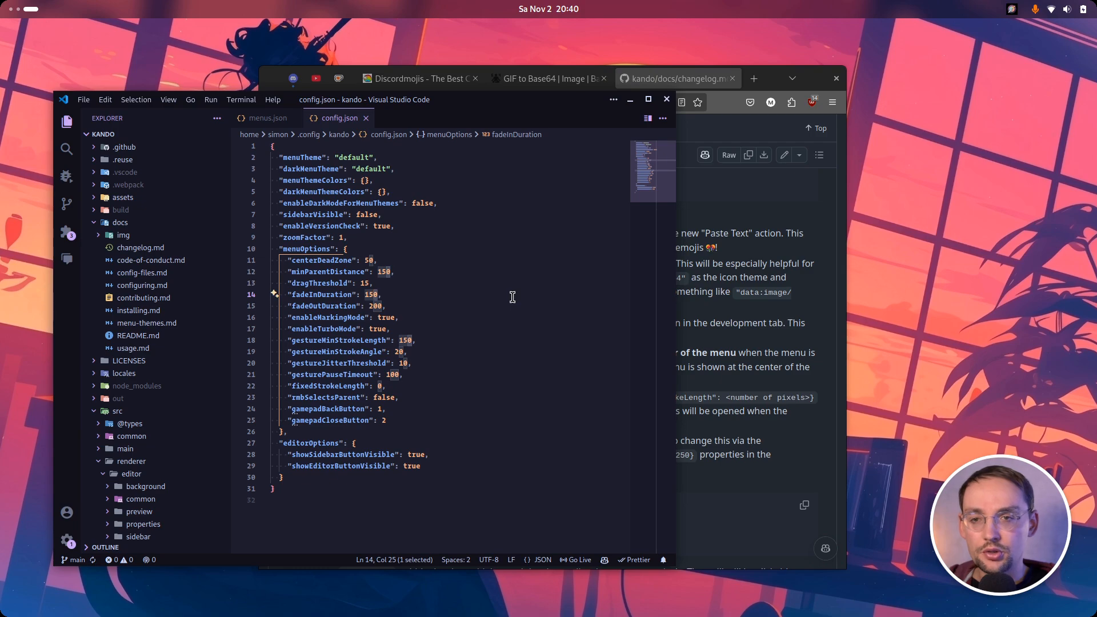
Step: Edit the fadeInDuration and fadeOutDuration values under menuOptions in config.json
text(1)
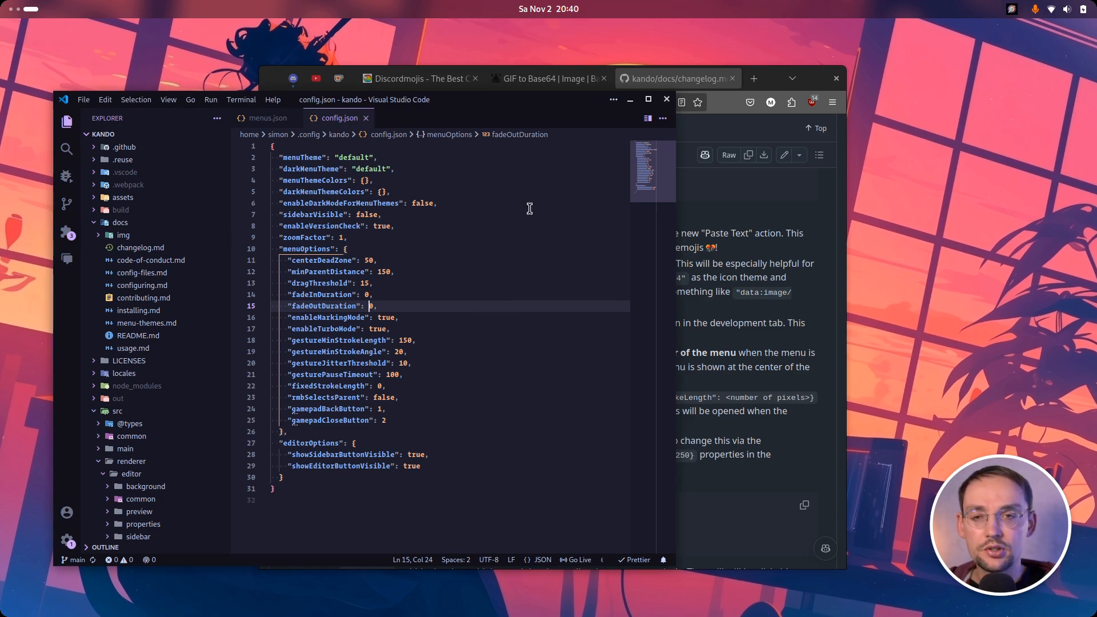
mouse_move(560, 260)
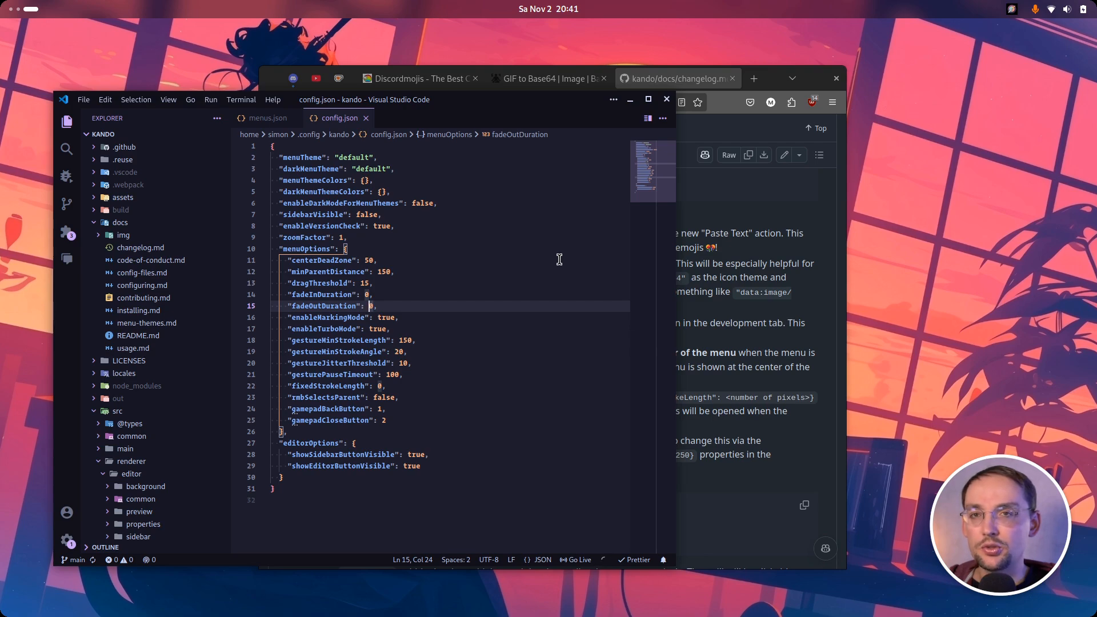
click(582, 268)
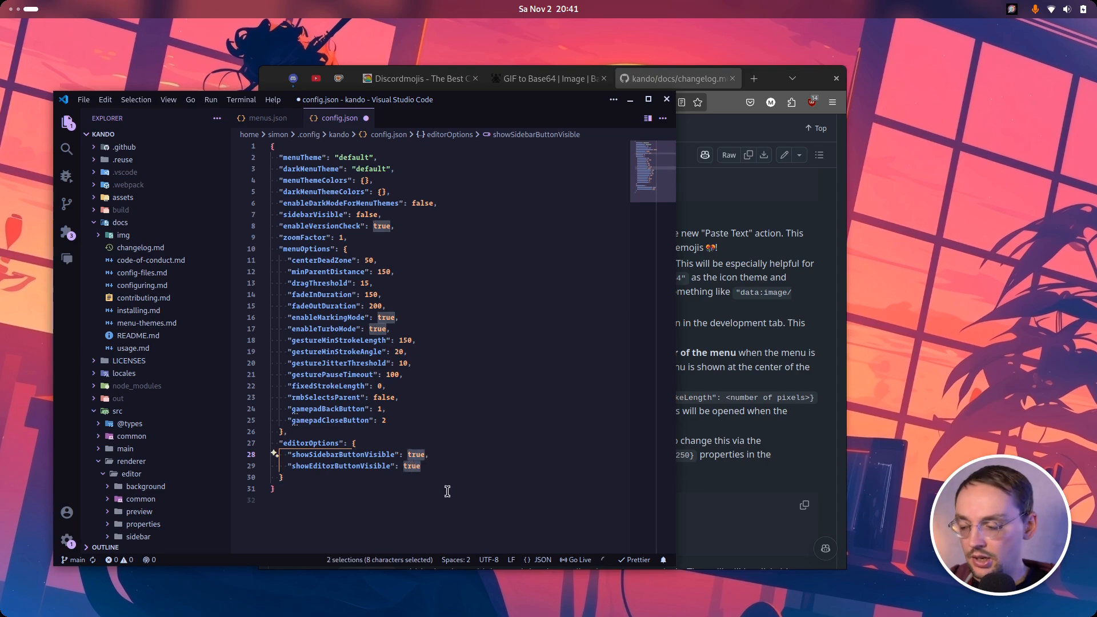
Step: Set showSidebarButtonVisible and showEditorButtonVisible to false at once
text(false)
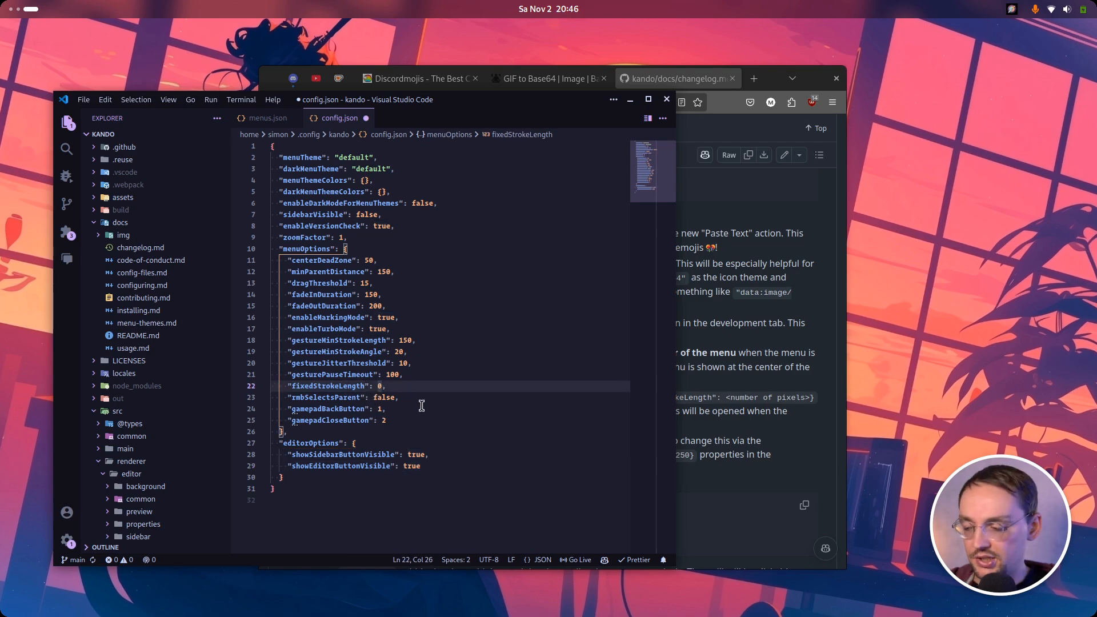
Step: Change fixedStrokeLength from 0 to 250 in config.json
text(250)
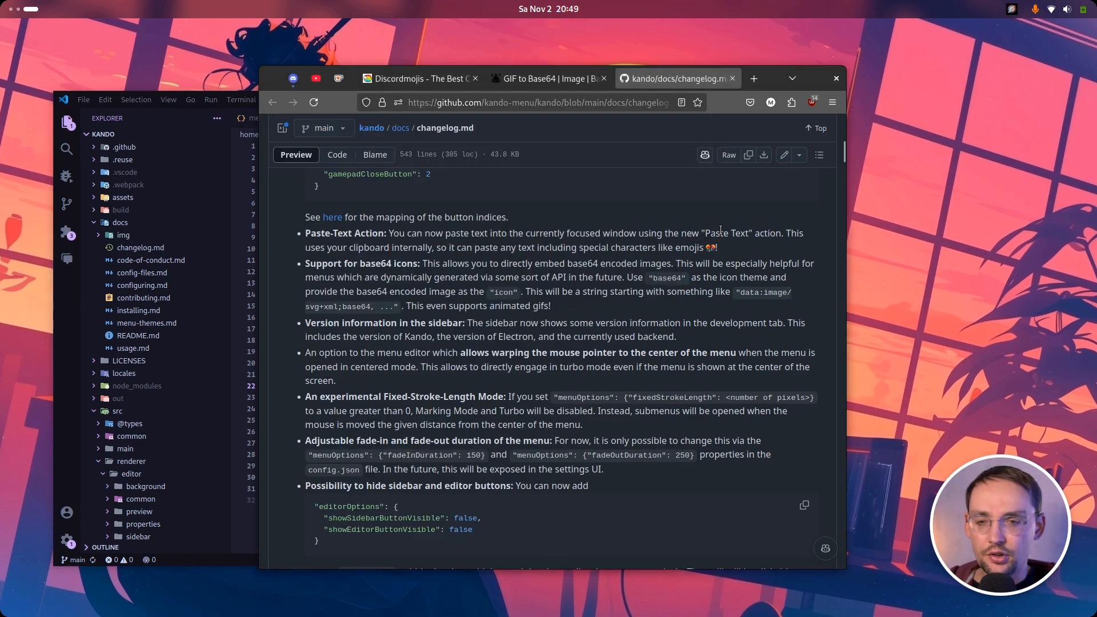
scroll(down, 3)
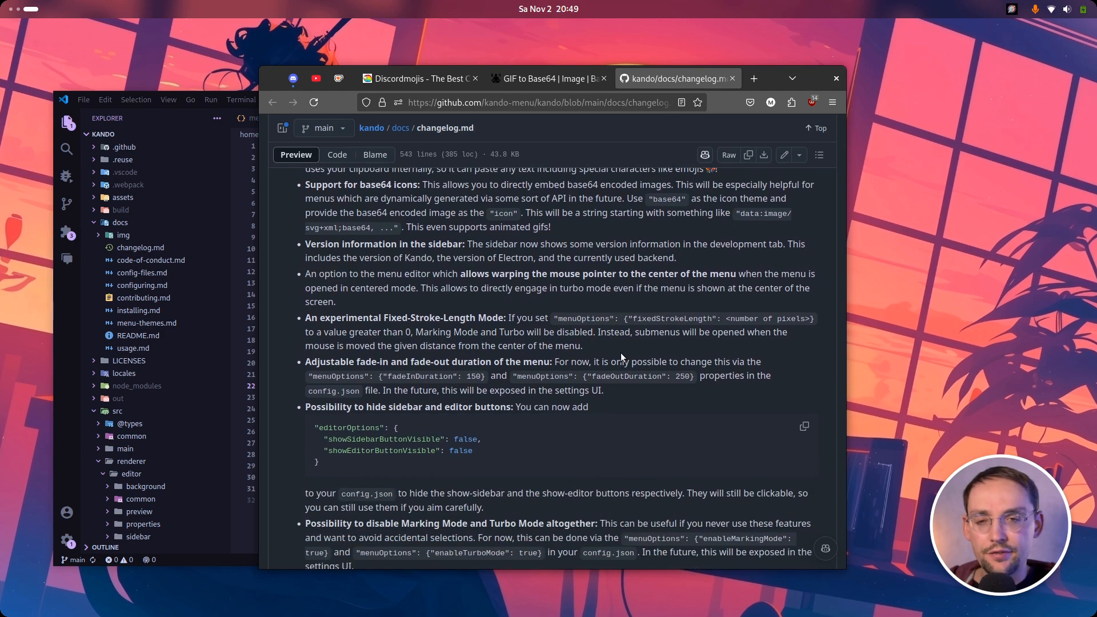
scroll(down, 3)
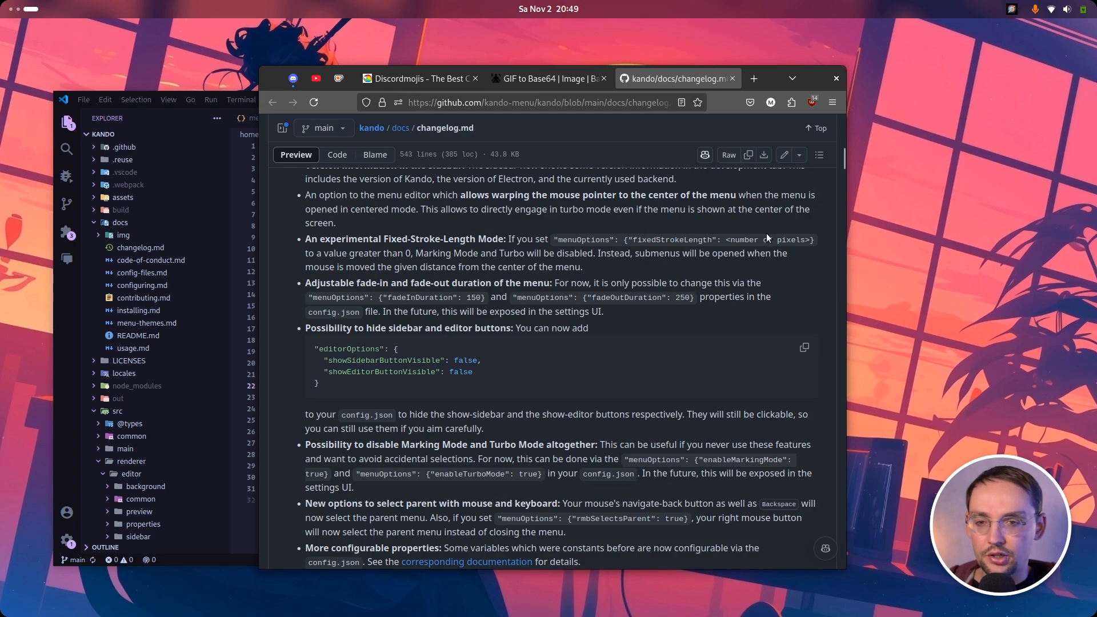
scroll(down, 3)
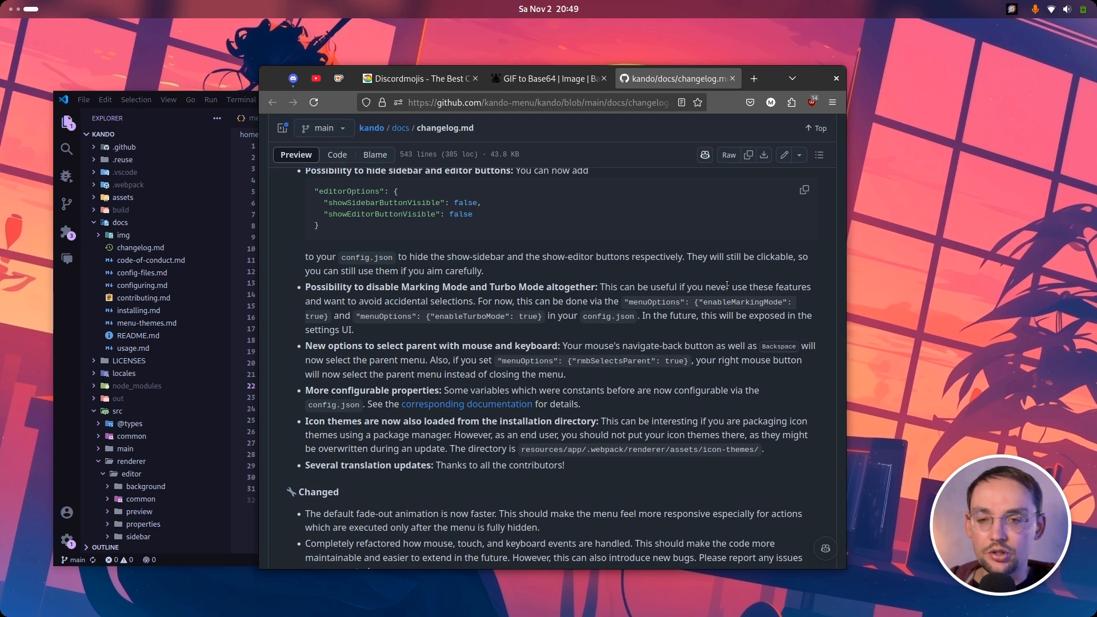
mouse_move(715, 302)
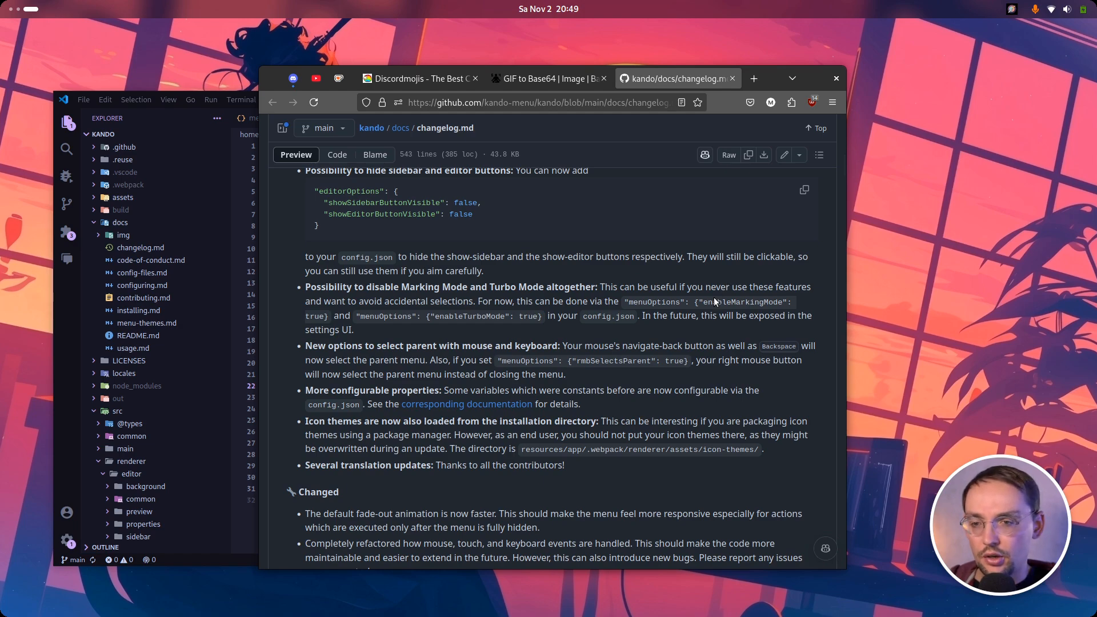